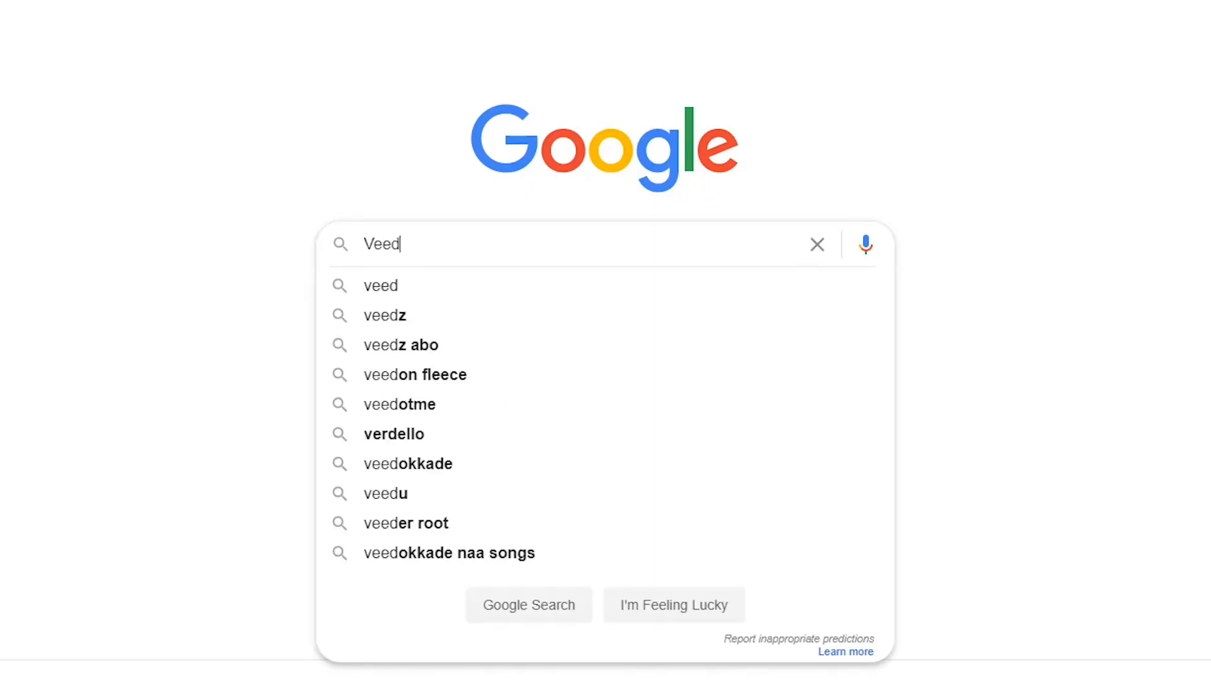
Search Google for 'Veed' and open the VEED website from the results.
{"action": "key", "text": "Return"}
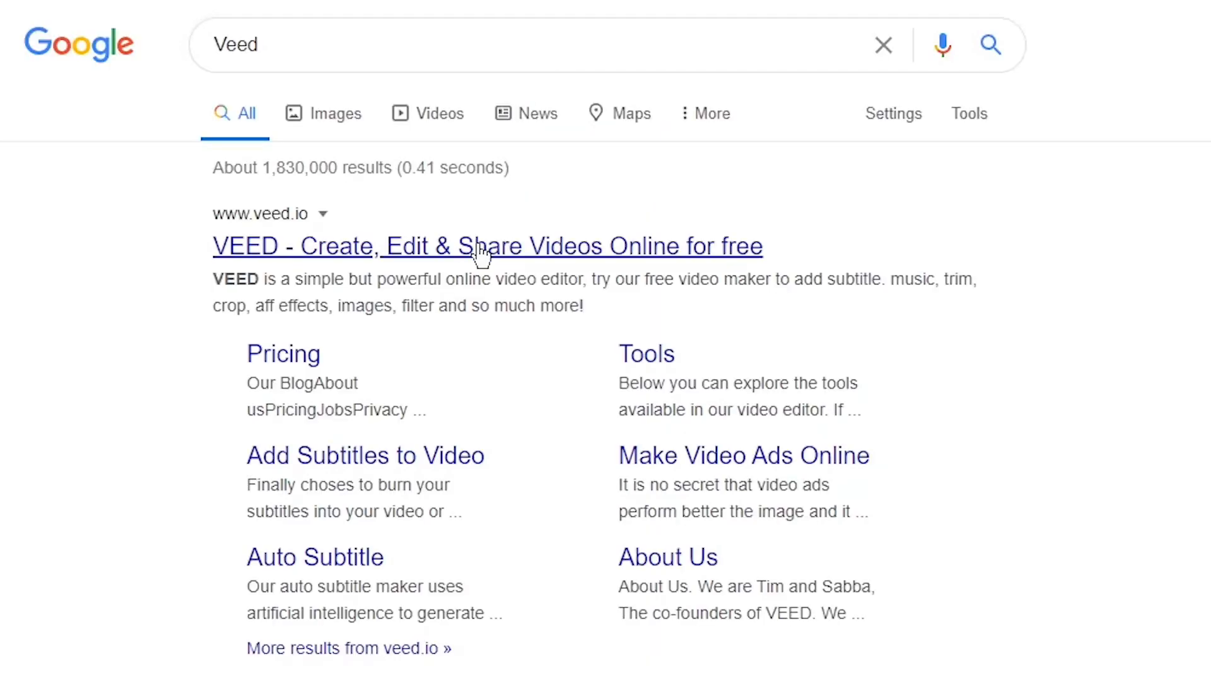
{"action": "left_click", "coordinate": [487, 246]}
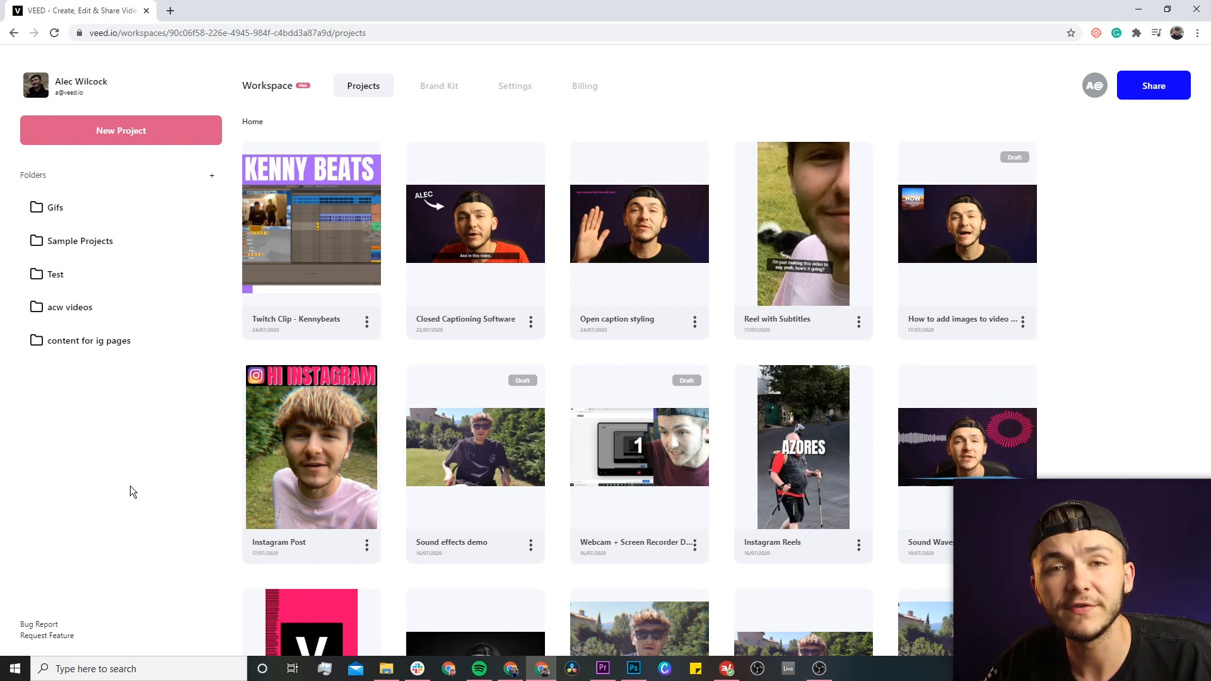
{"action": "mouse_move", "coordinate": [154, 138]}
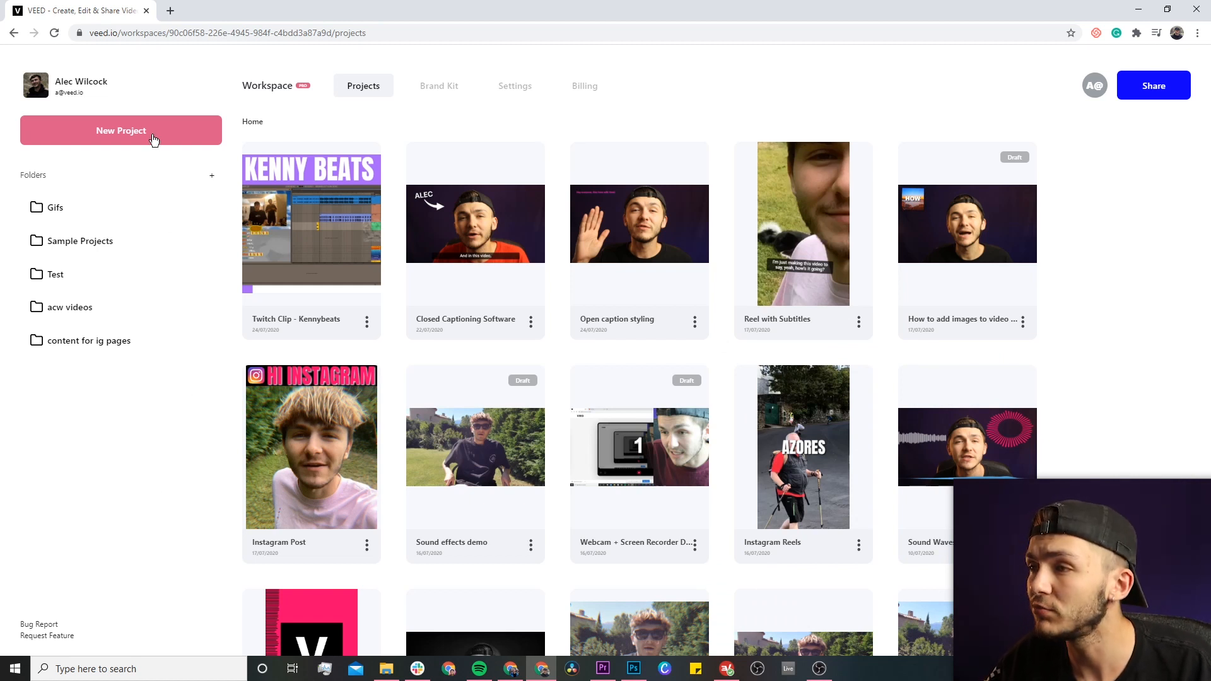
Start a new empty video project from the VEED workspace Projects page.
{"action": "left_click", "coordinate": [121, 130]}
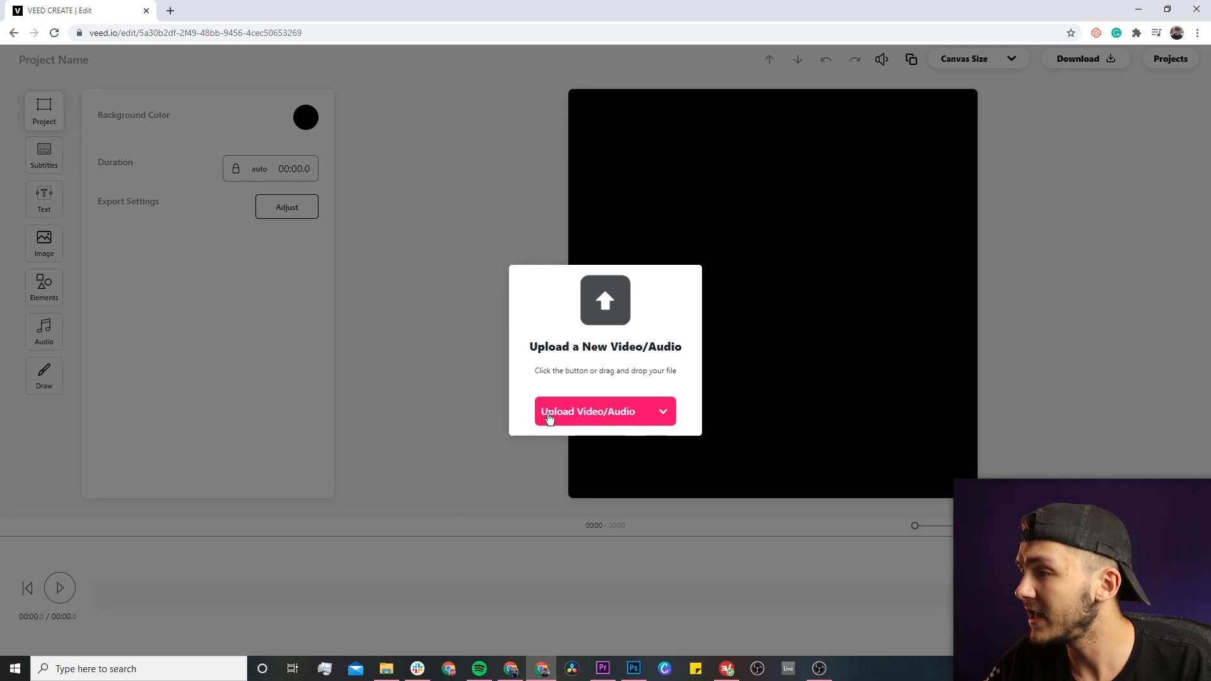
Upload Instagram Video.mp4 from the Downloads folder into the project.
{"action": "left_click", "coordinate": [589, 411]}
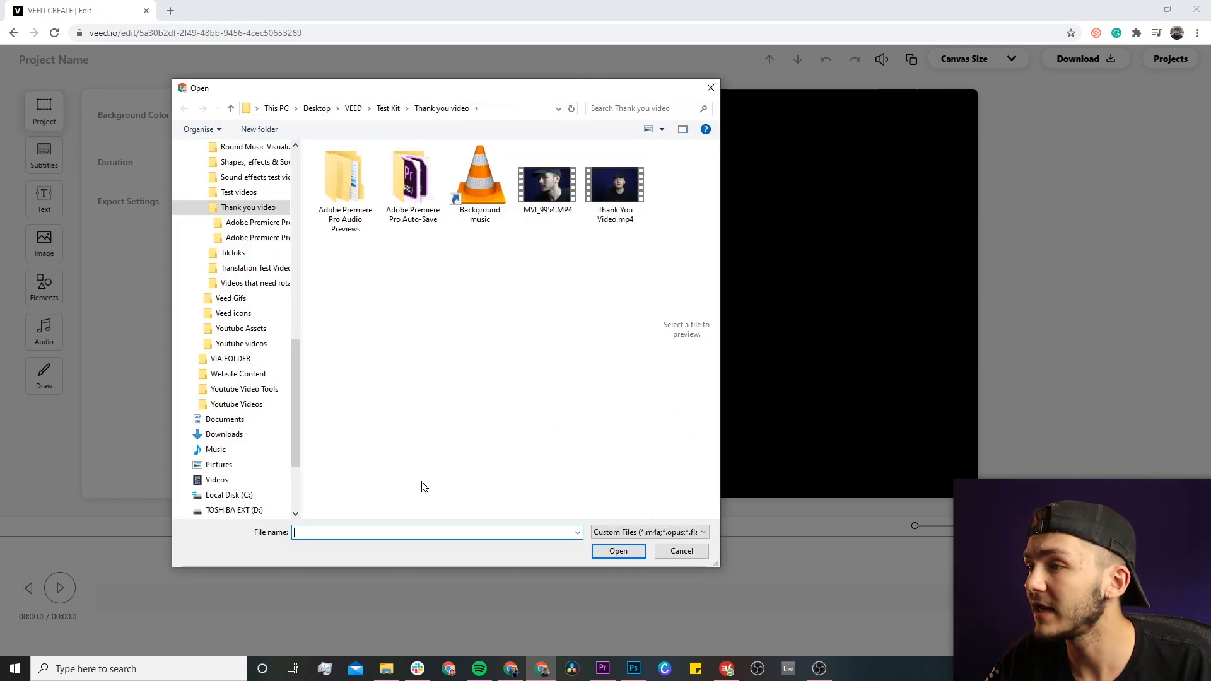
{"action": "left_click", "coordinate": [225, 434]}
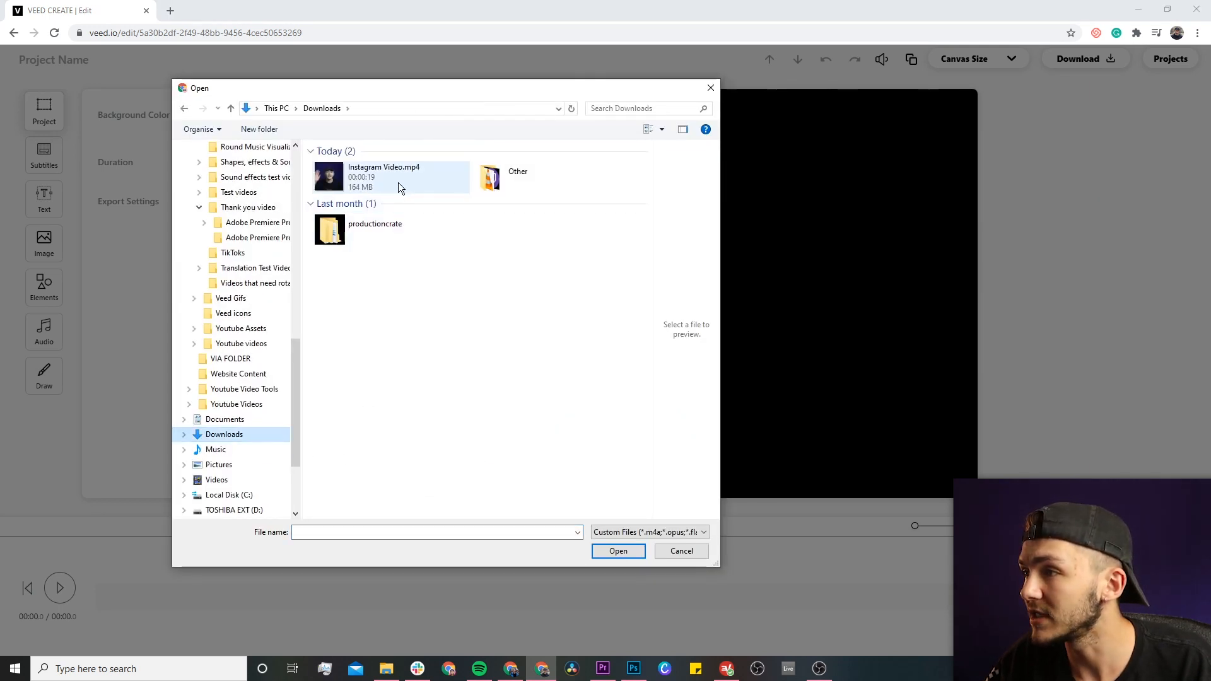
{"action": "left_click", "coordinate": [617, 551]}
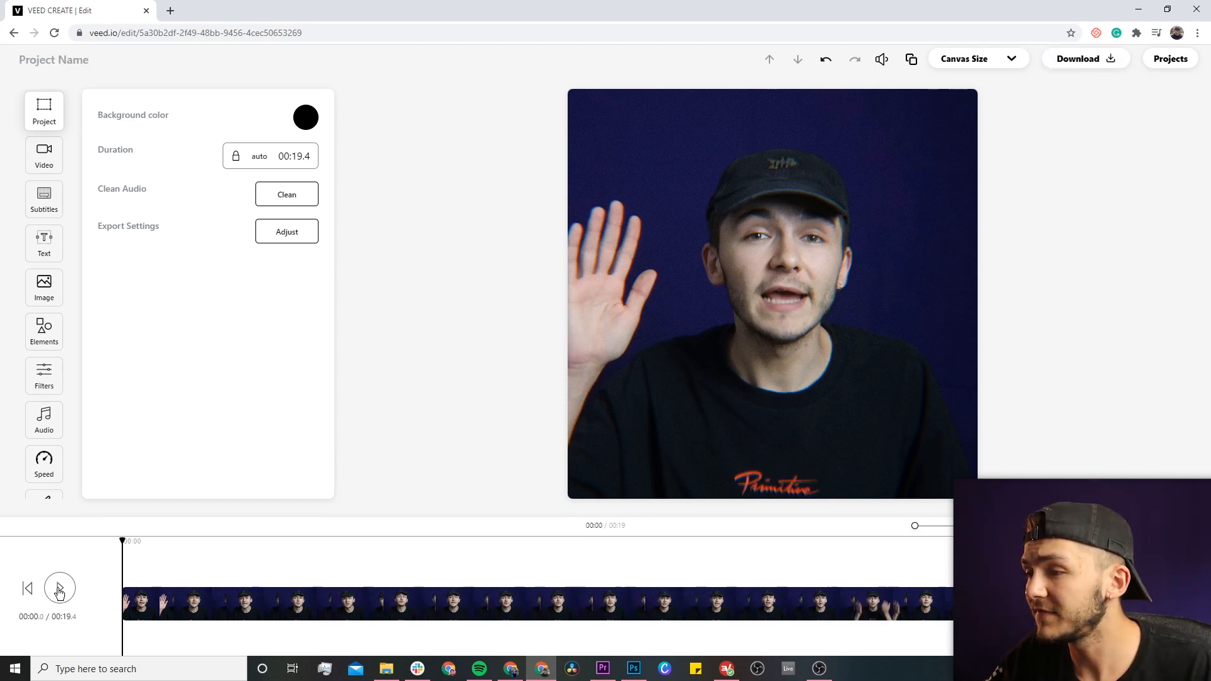
{"action": "left_click", "coordinate": [59, 588]}
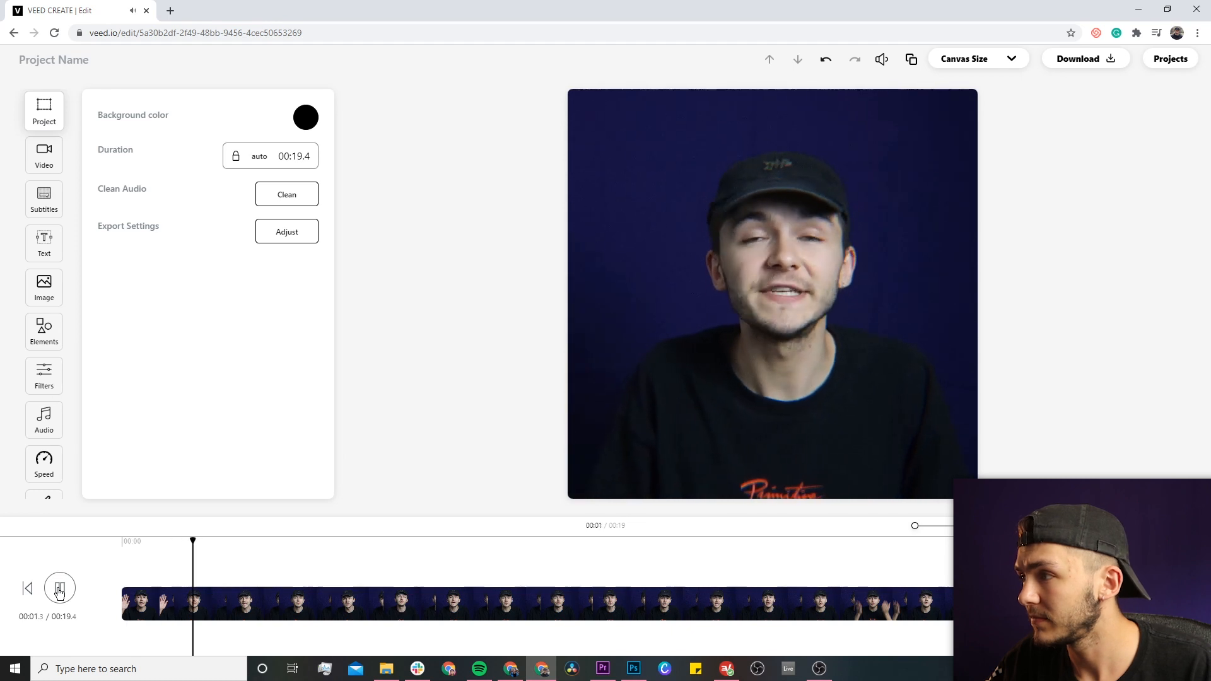
{"action": "left_click", "coordinate": [59, 588]}
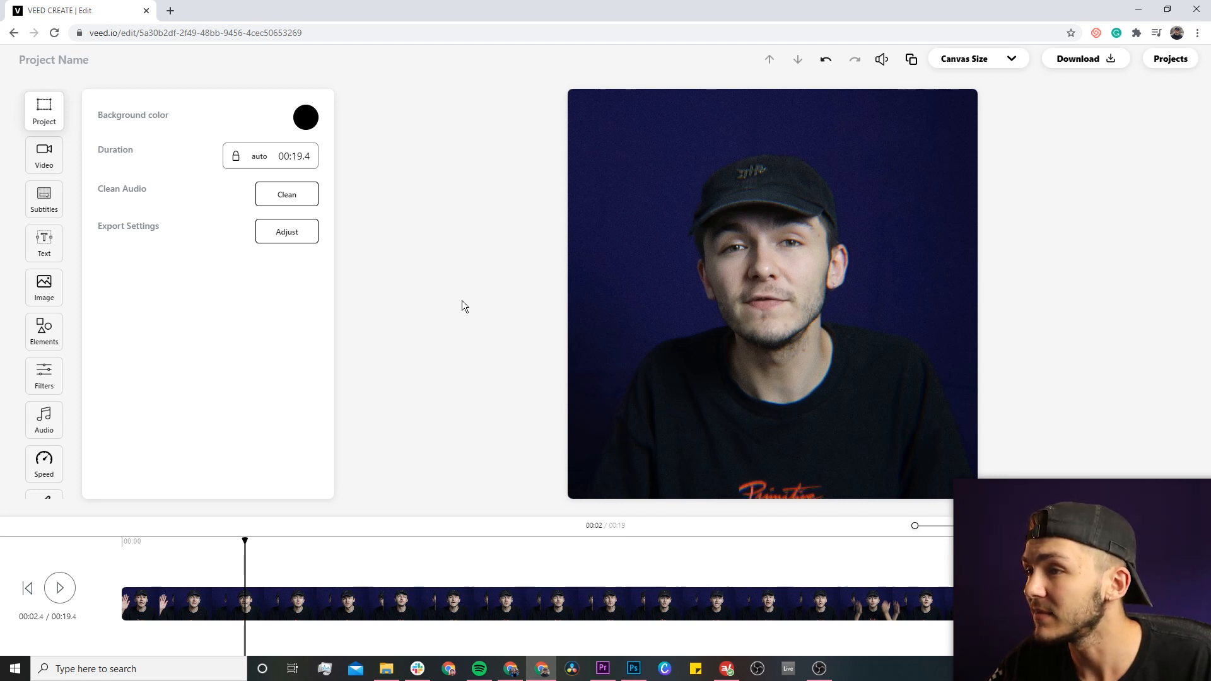
{"action": "mouse_move", "coordinate": [135, 268]}
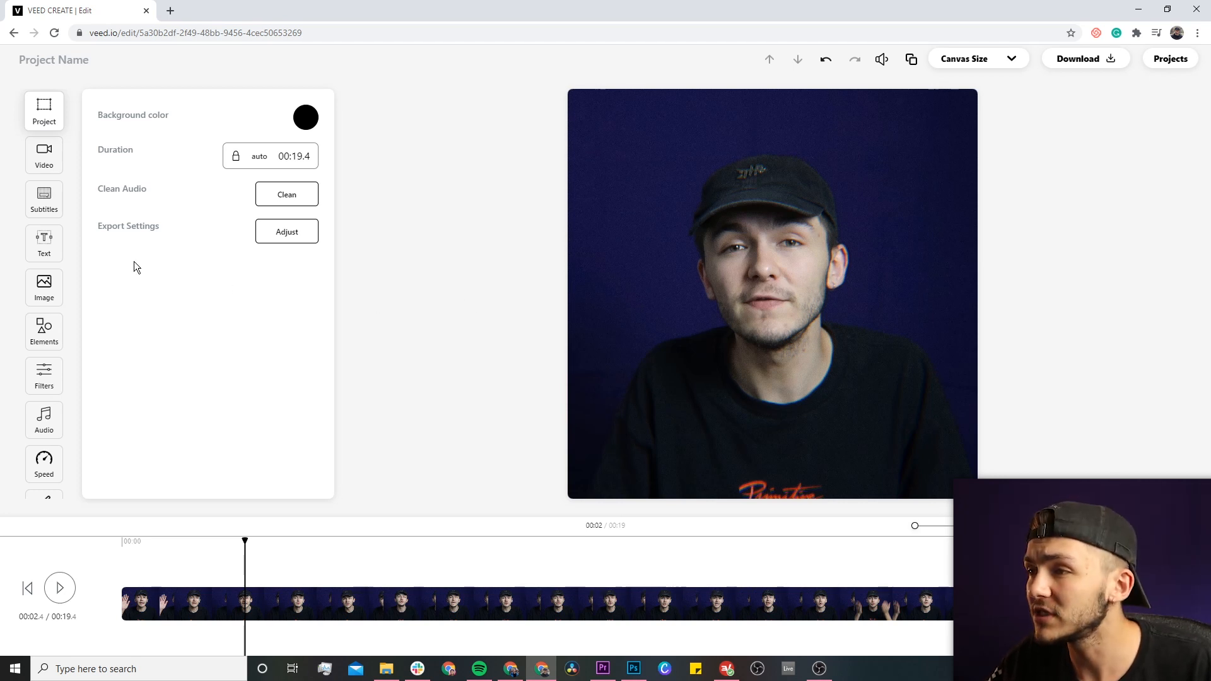
Run Auto Subtitles on the clip with English (United States) as the detection language.
{"action": "left_click", "coordinate": [44, 199]}
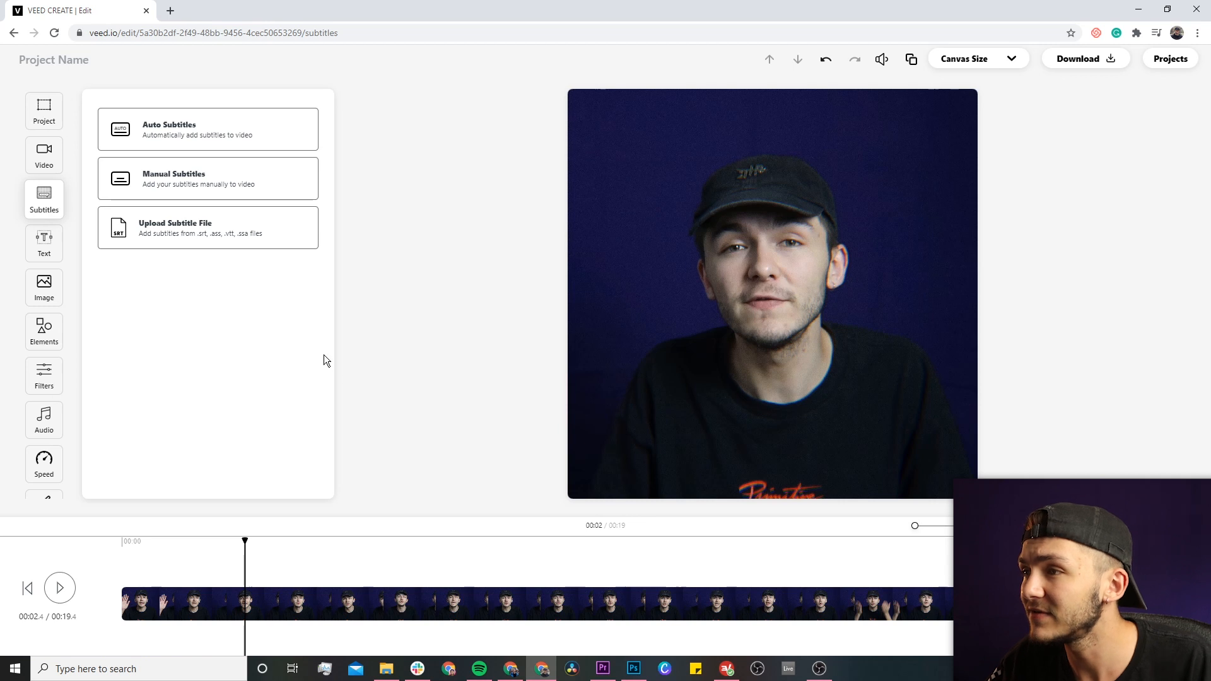
{"action": "mouse_move", "coordinate": [208, 130]}
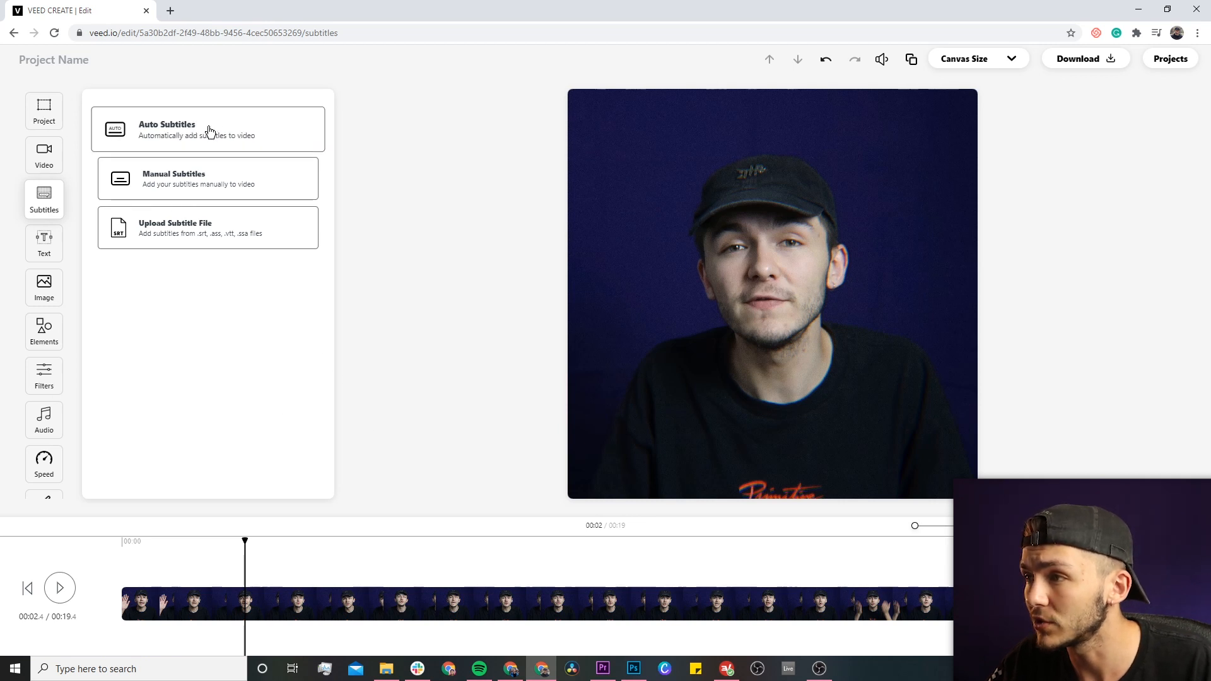
{"action": "left_click", "coordinate": [208, 129]}
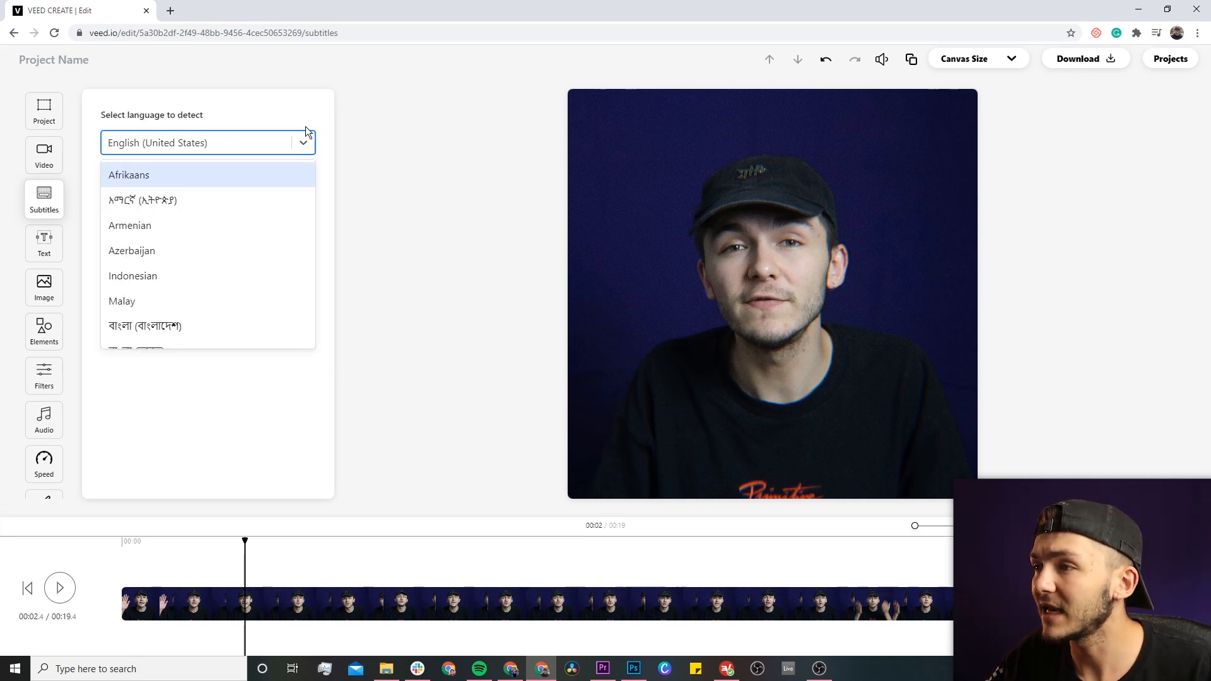
{"action": "left_click", "coordinate": [207, 142]}
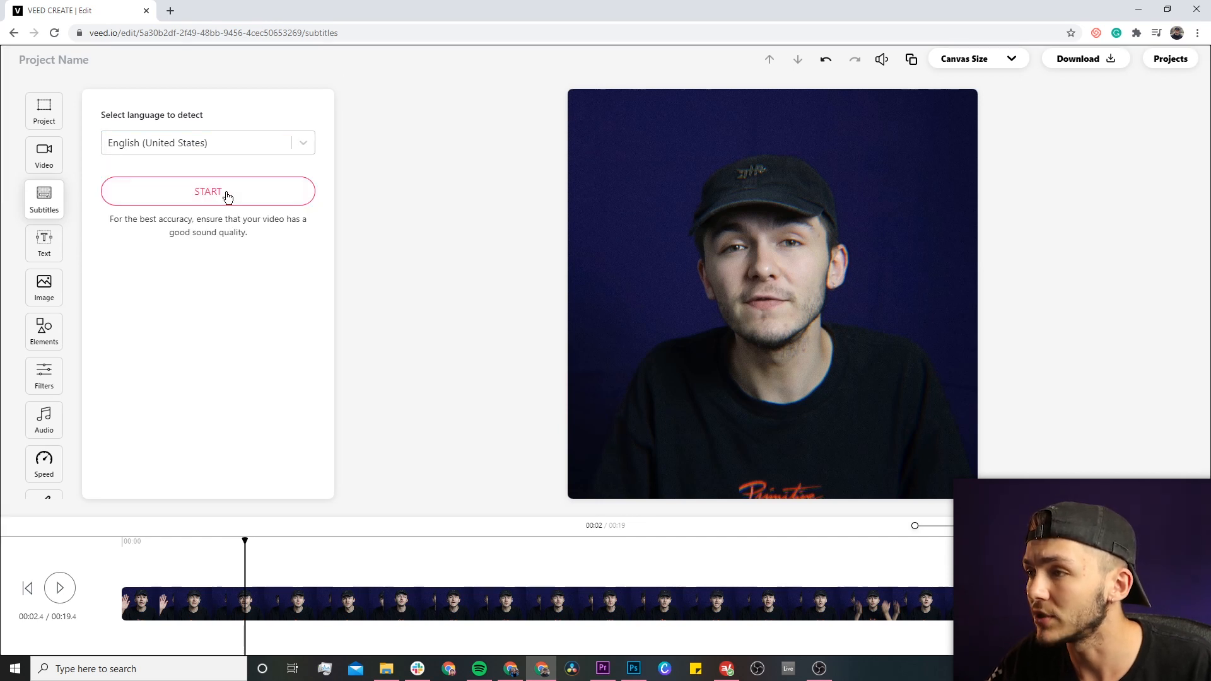
{"action": "left_click", "coordinate": [208, 191]}
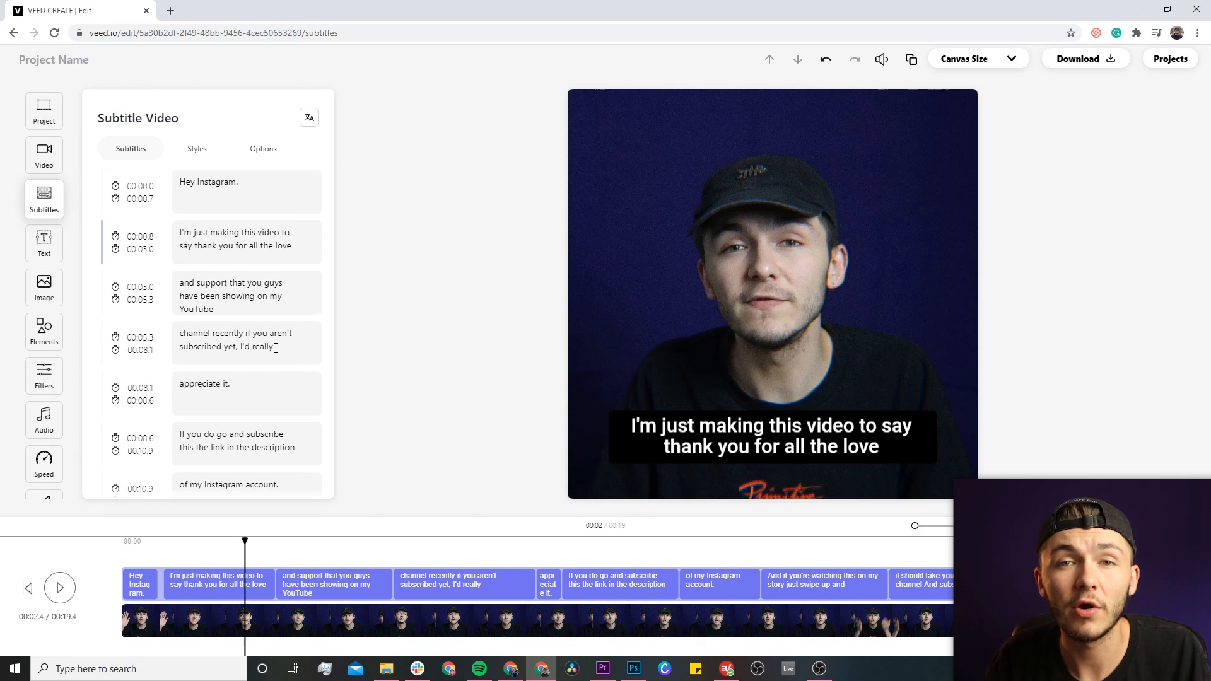
{"action": "mouse_move", "coordinate": [481, 302]}
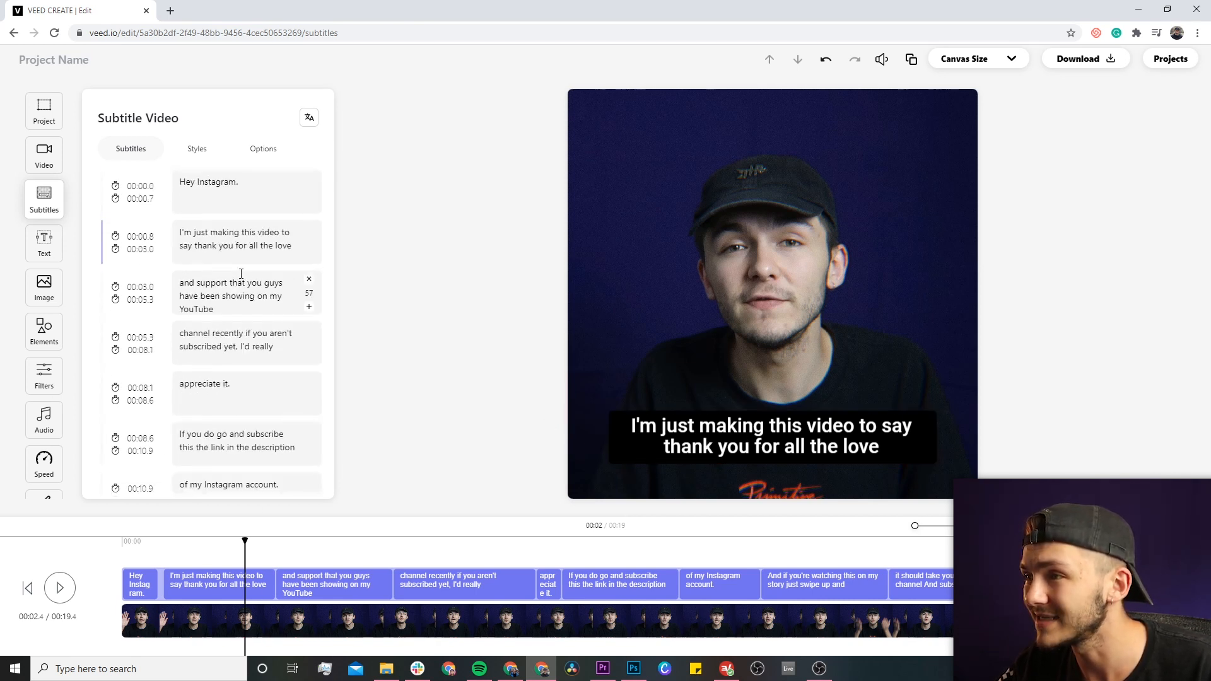
{"action": "mouse_move", "coordinate": [244, 222]}
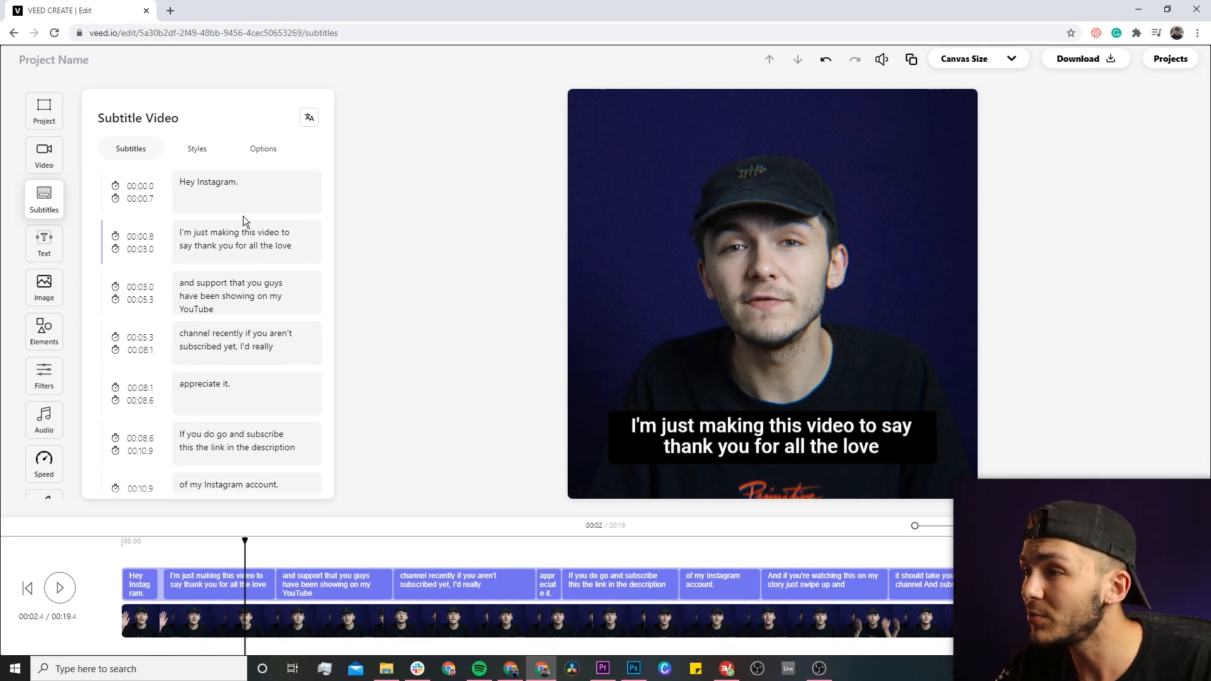
{"action": "left_click", "coordinate": [240, 346]}
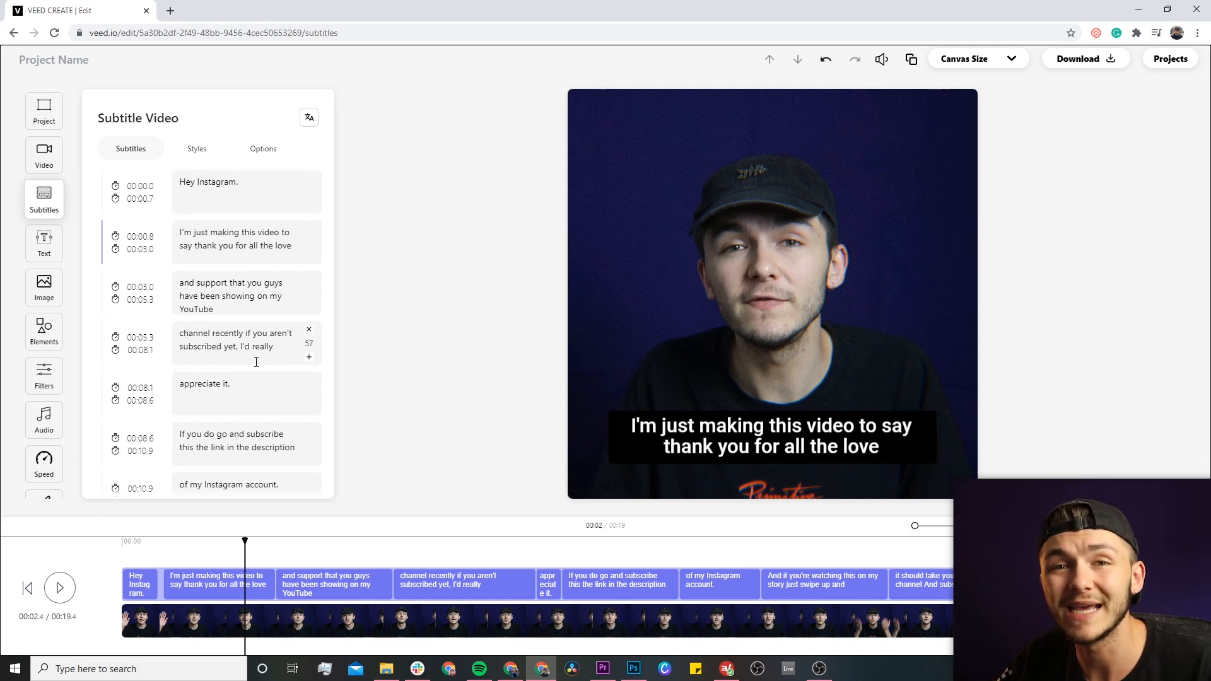
{"action": "left_click", "coordinate": [25, 588]}
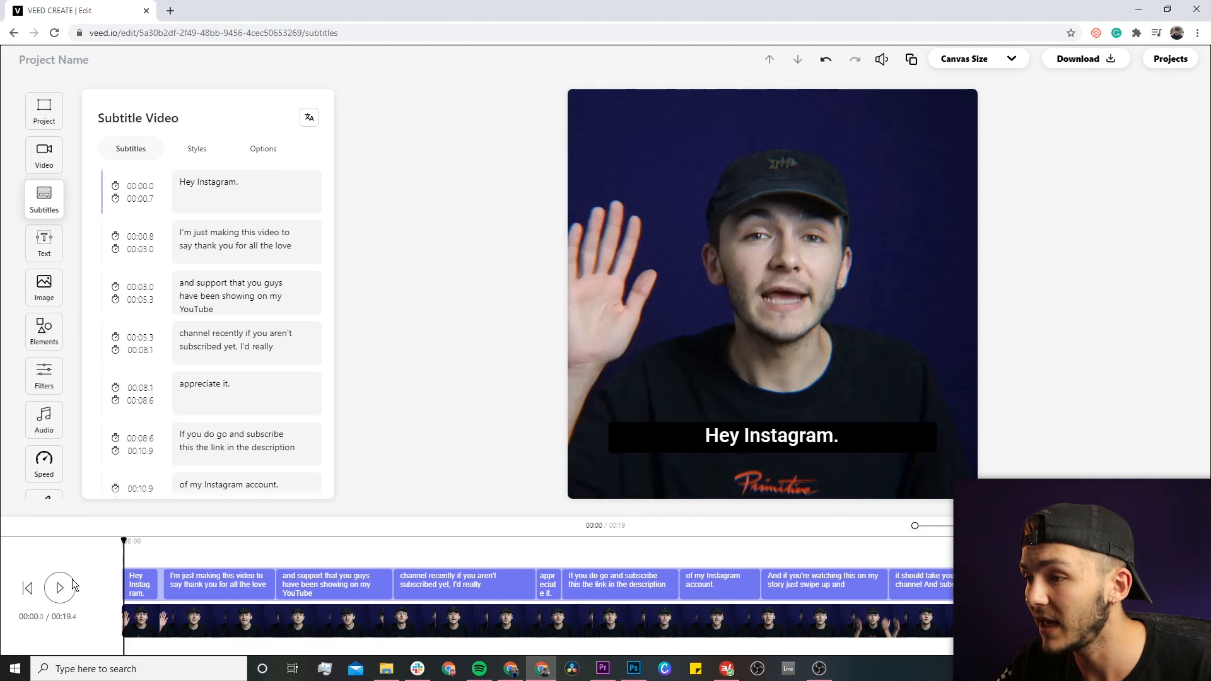
{"action": "left_click", "coordinate": [60, 588]}
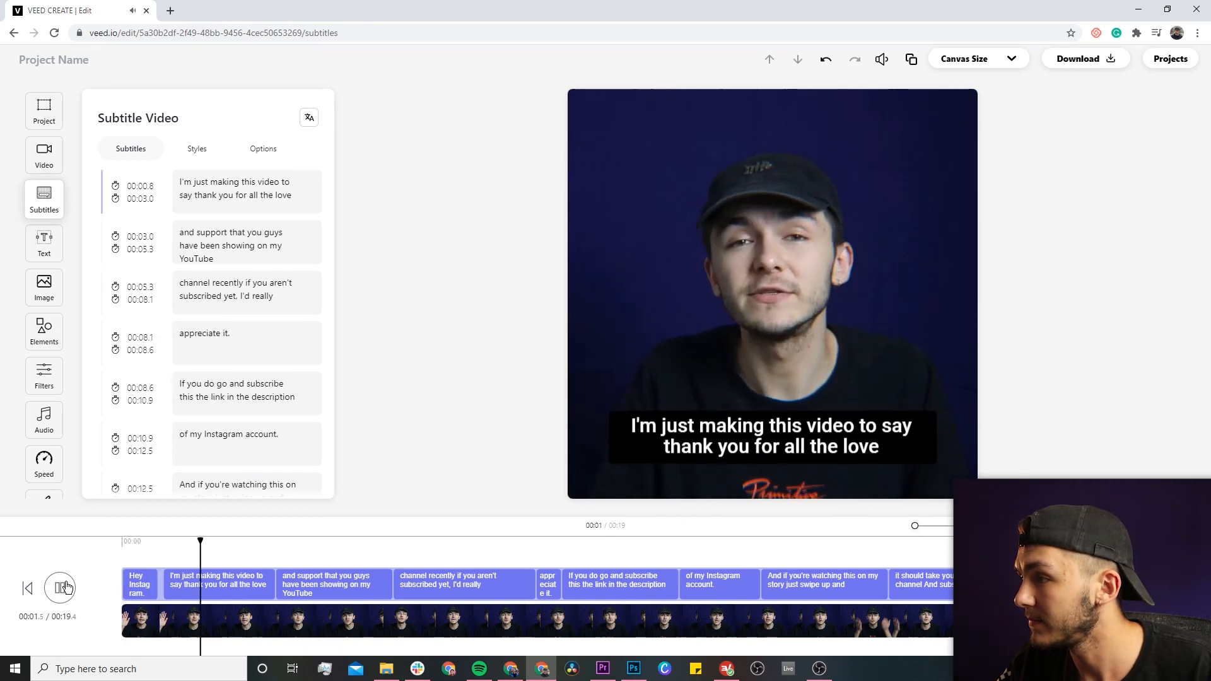
{"action": "left_click", "coordinate": [63, 588]}
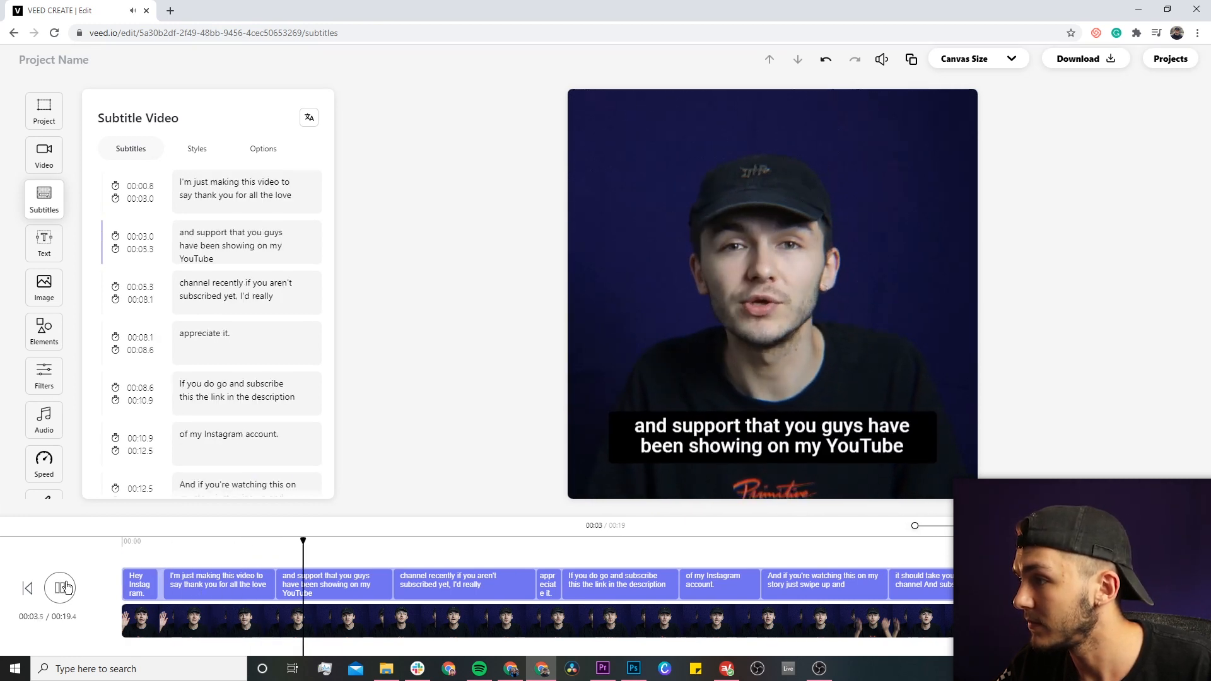
{"action": "left_click", "coordinate": [60, 588]}
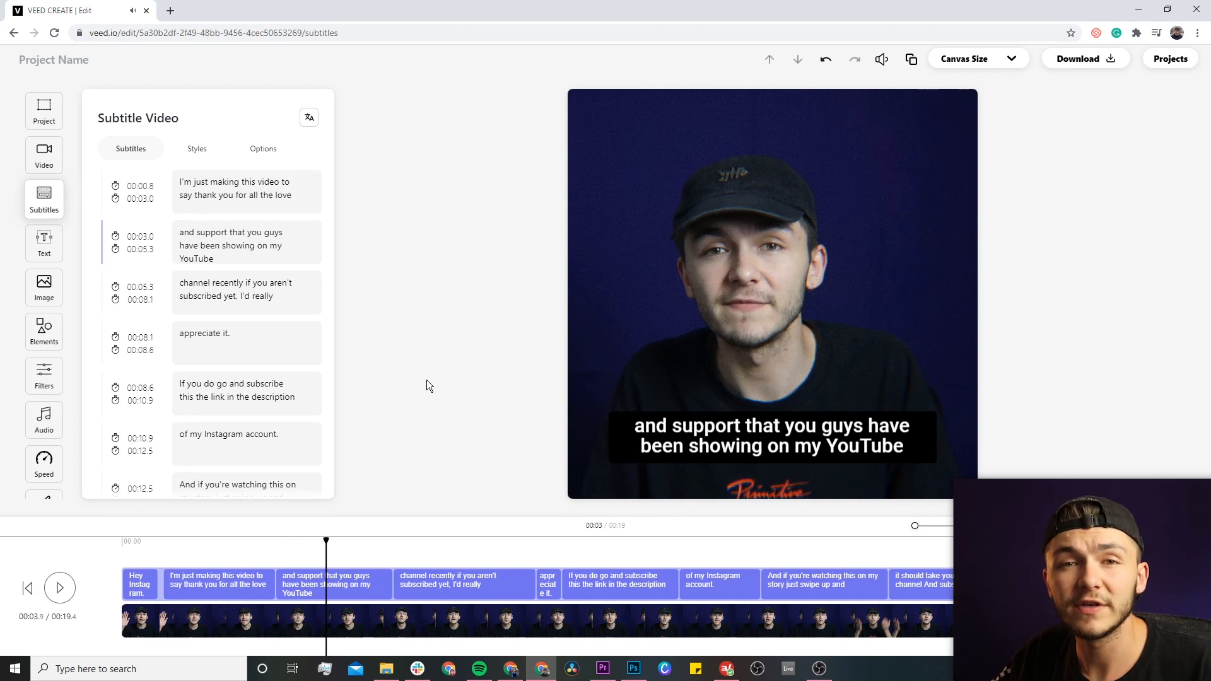
{"action": "left_click", "coordinate": [772, 435]}
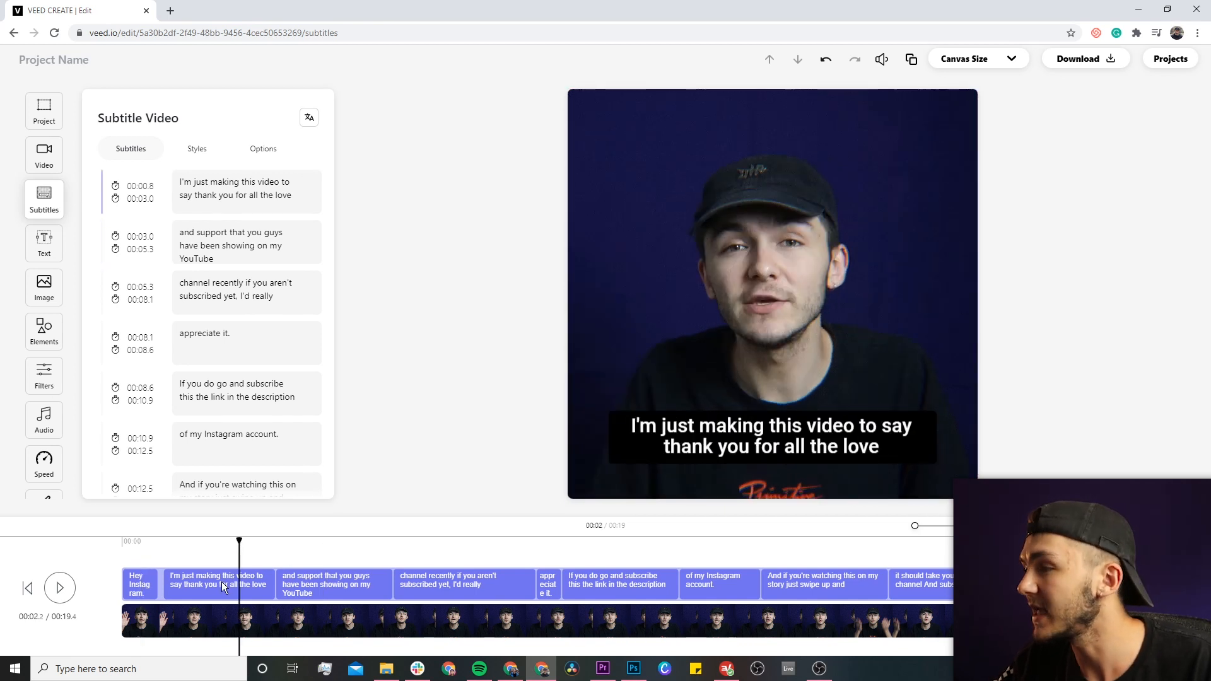
{"action": "left_click", "coordinate": [772, 435]}
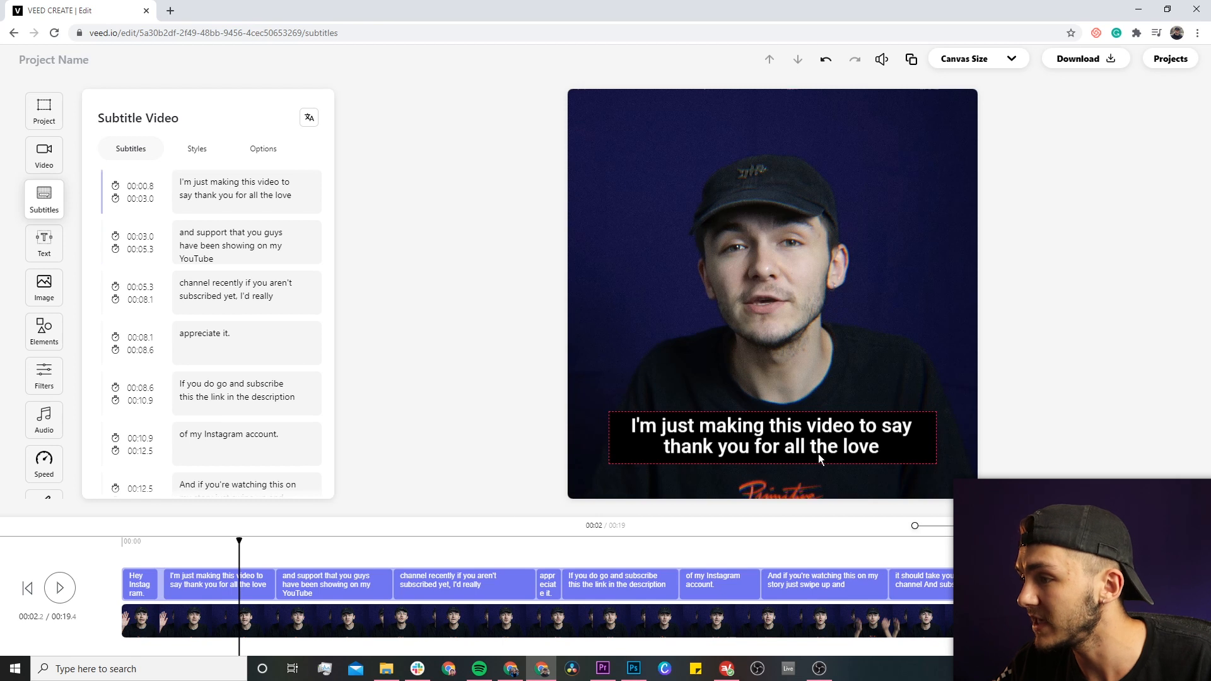
{"action": "left_click", "coordinate": [140, 582]}
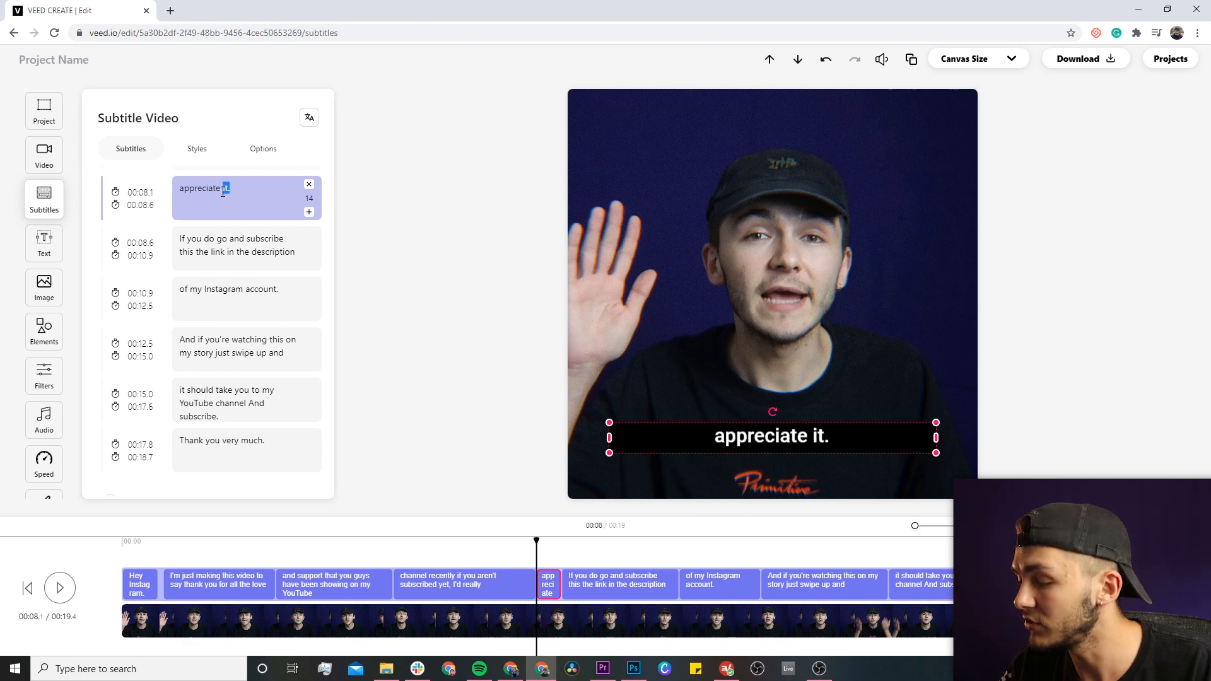
Extend the 'appreciate it.' caption with 'very much.', then restore it to 'appreciate it.'.
{"action": "type", "text": "very"}
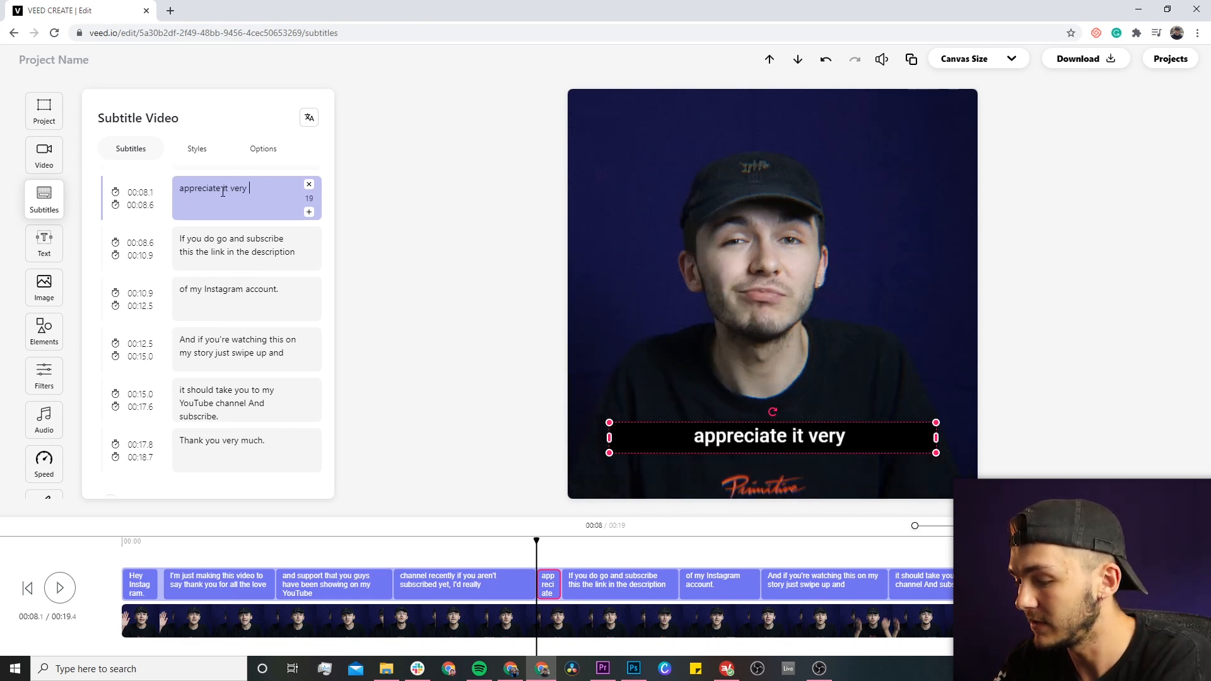
{"action": "type", "text": "much."}
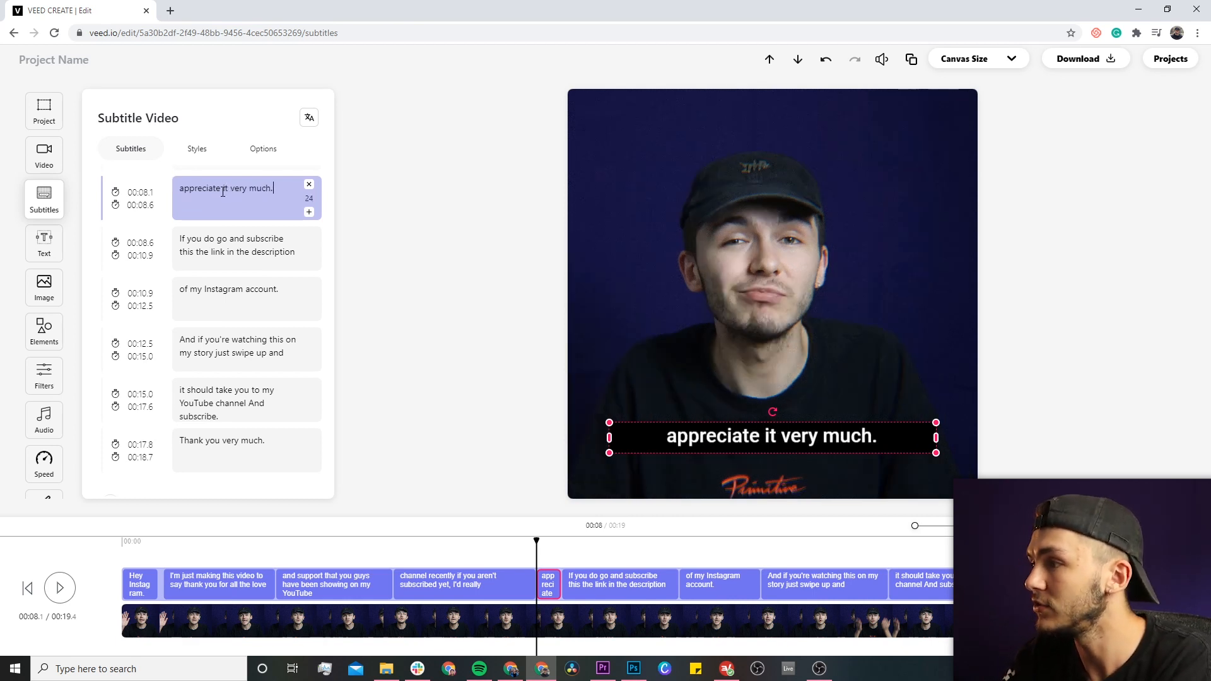
{"action": "key", "text": "Backspace"}
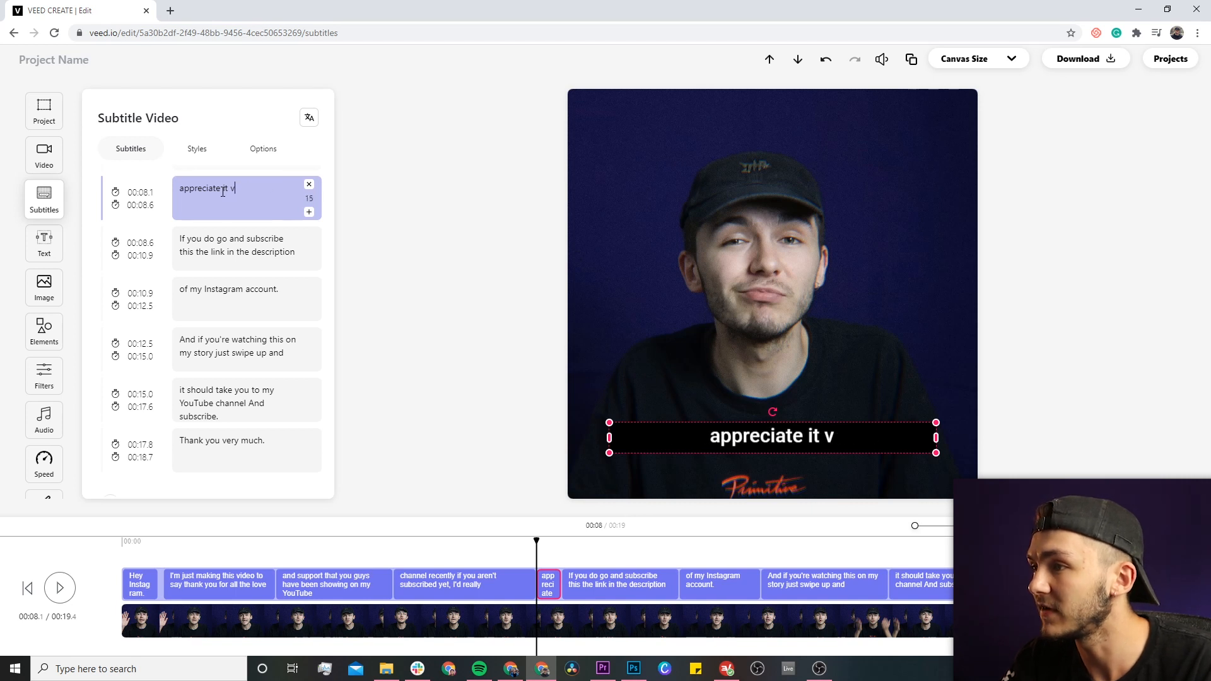
{"action": "type", "text": "."}
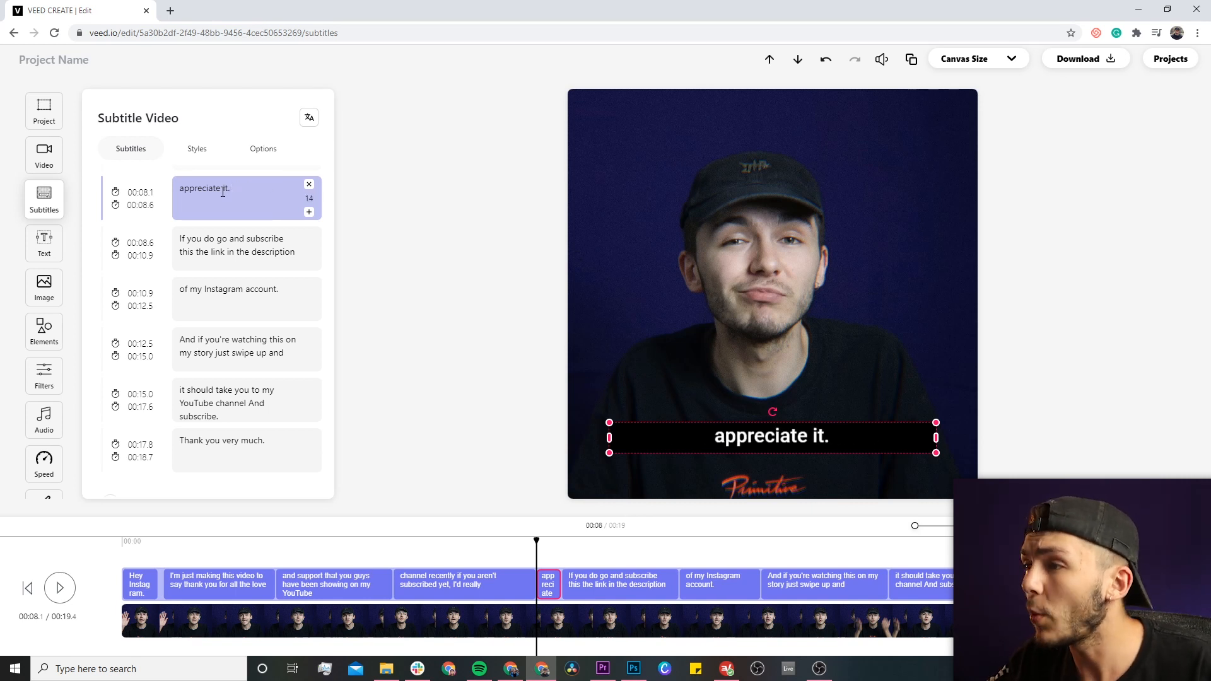
{"action": "left_click", "coordinate": [263, 149]}
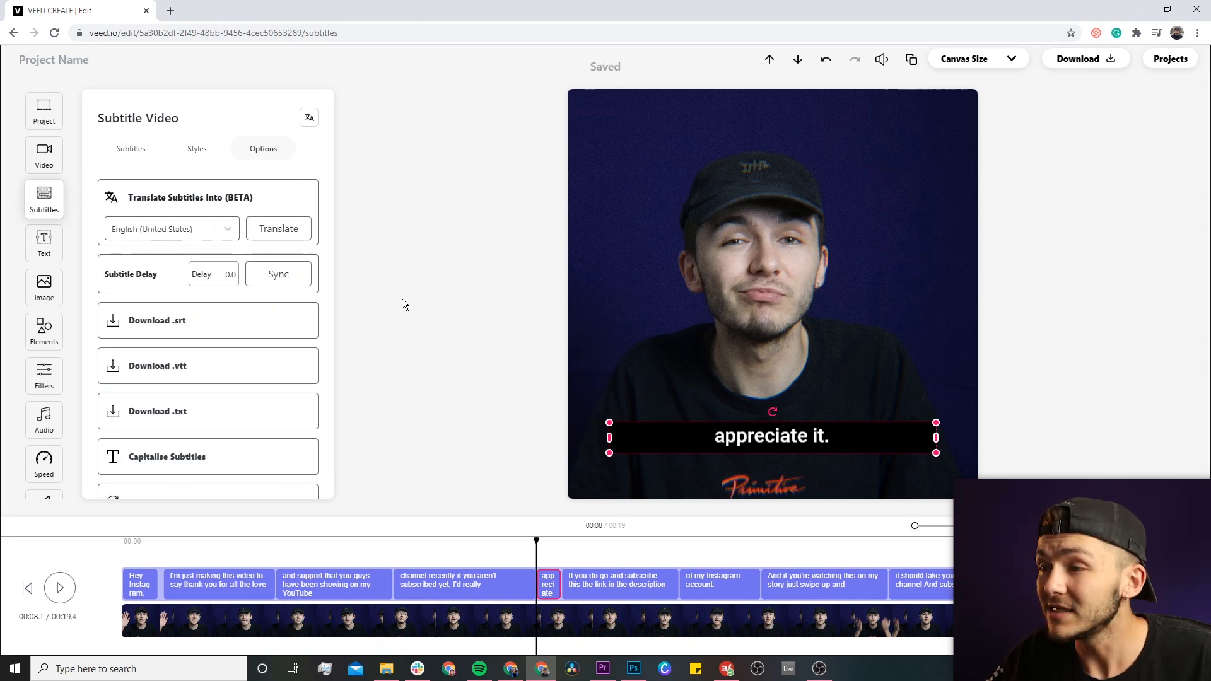
{"action": "mouse_move", "coordinate": [351, 362]}
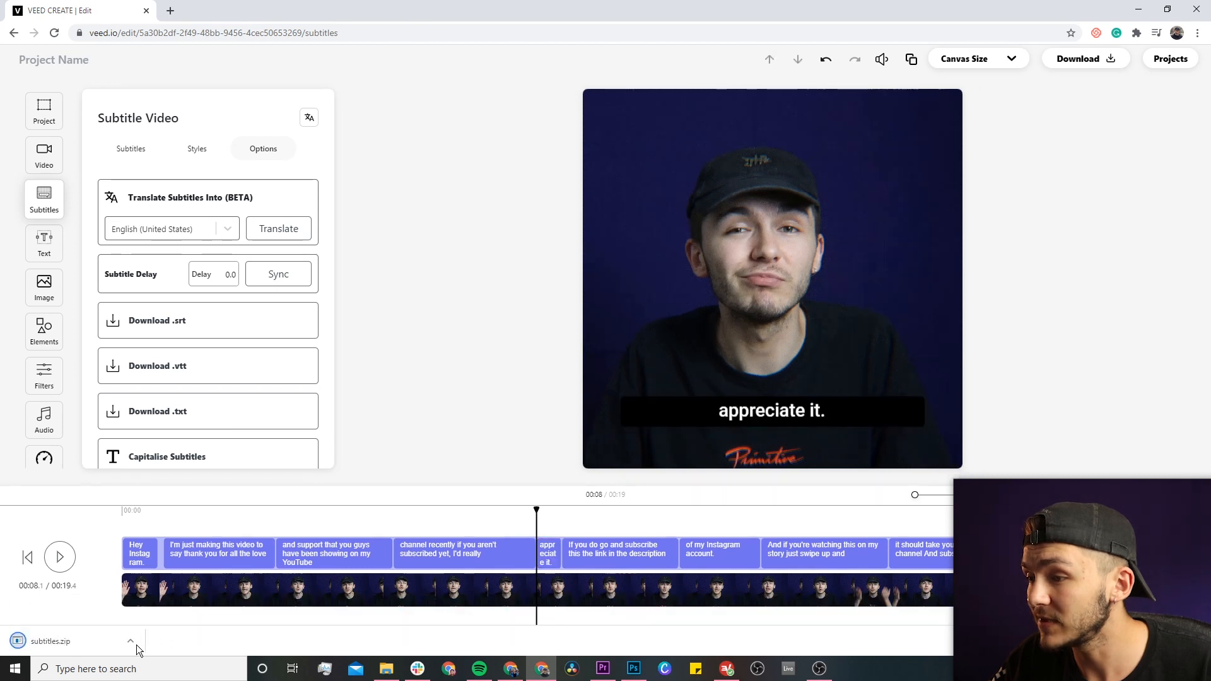
{"action": "mouse_move", "coordinate": [168, 591]}
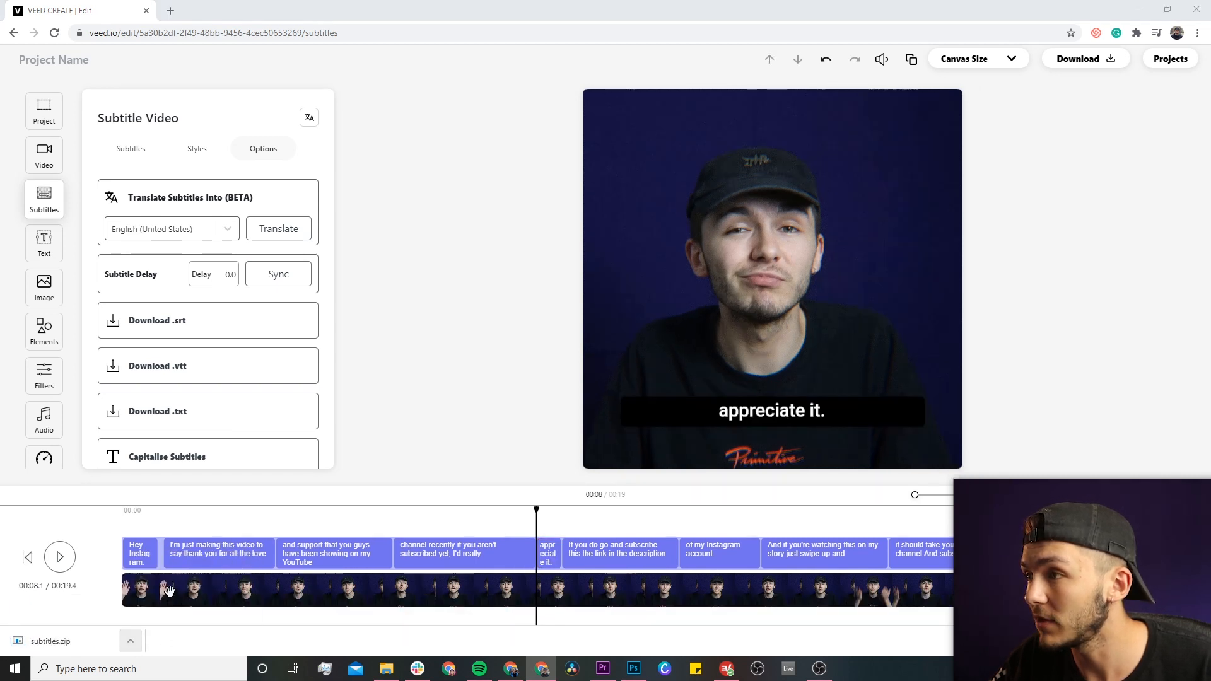
Extract subtitles.zip with 7-Zip, preview subtitle_1.txt, and return to the VEED editor.
{"action": "right_click", "coordinate": [269, 250]}
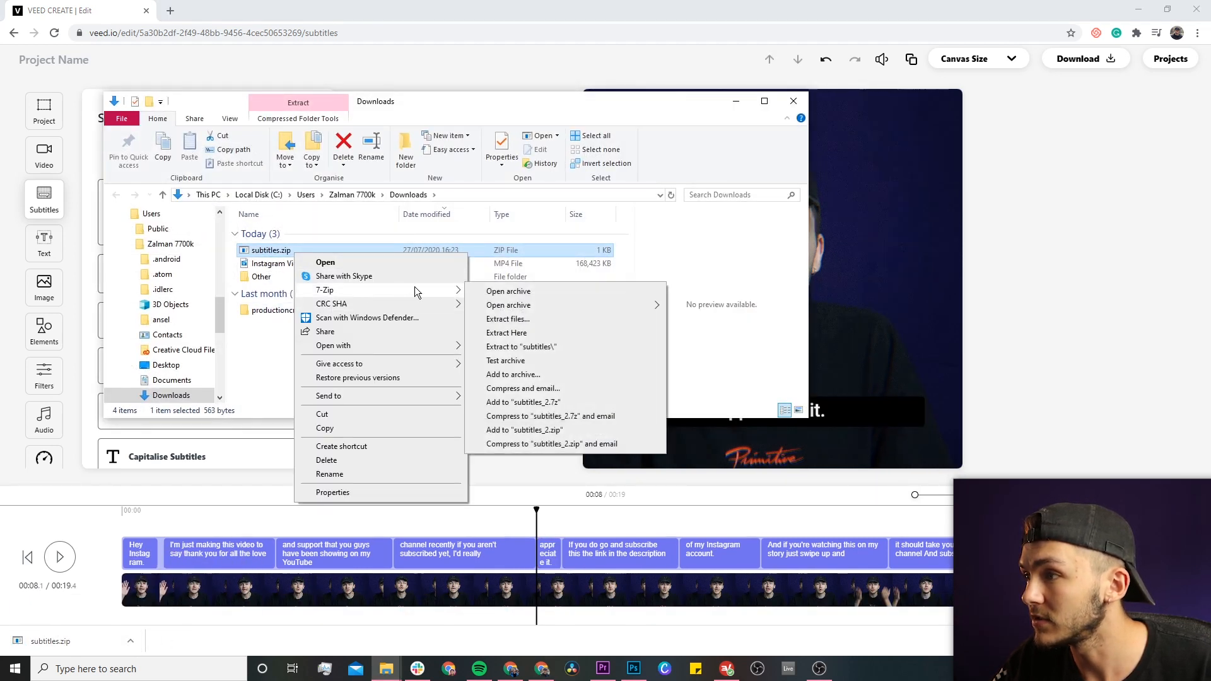
{"action": "left_click", "coordinate": [507, 332]}
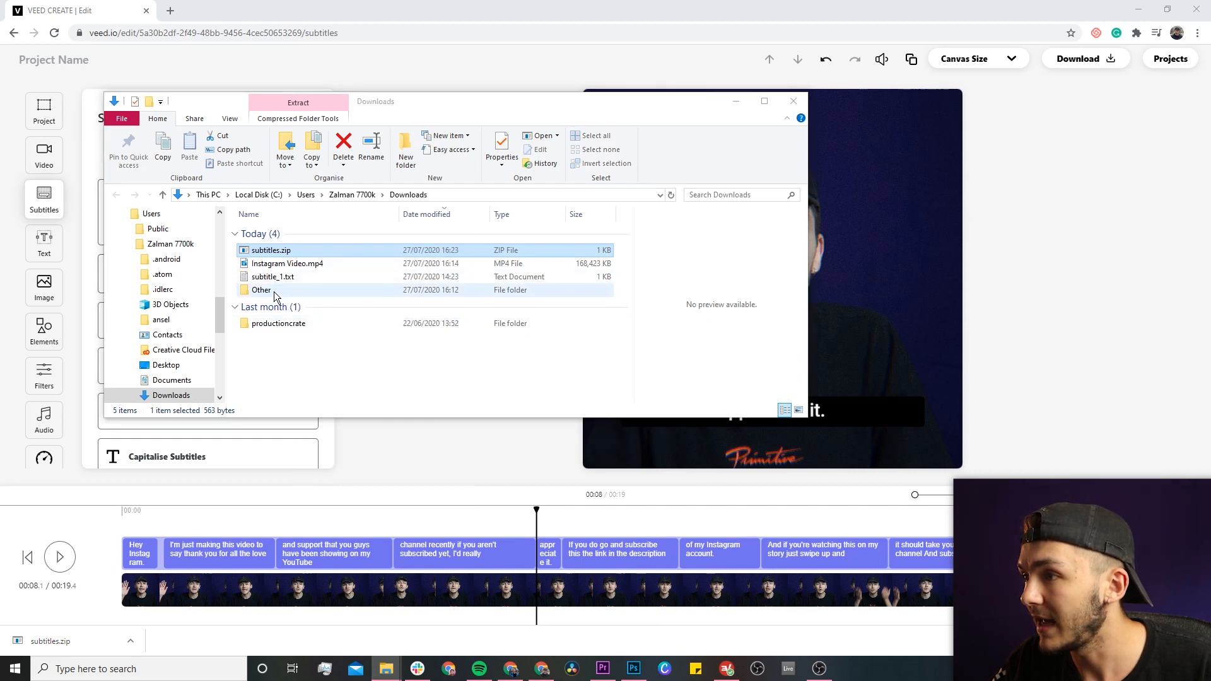
{"action": "double_click", "coordinate": [272, 276]}
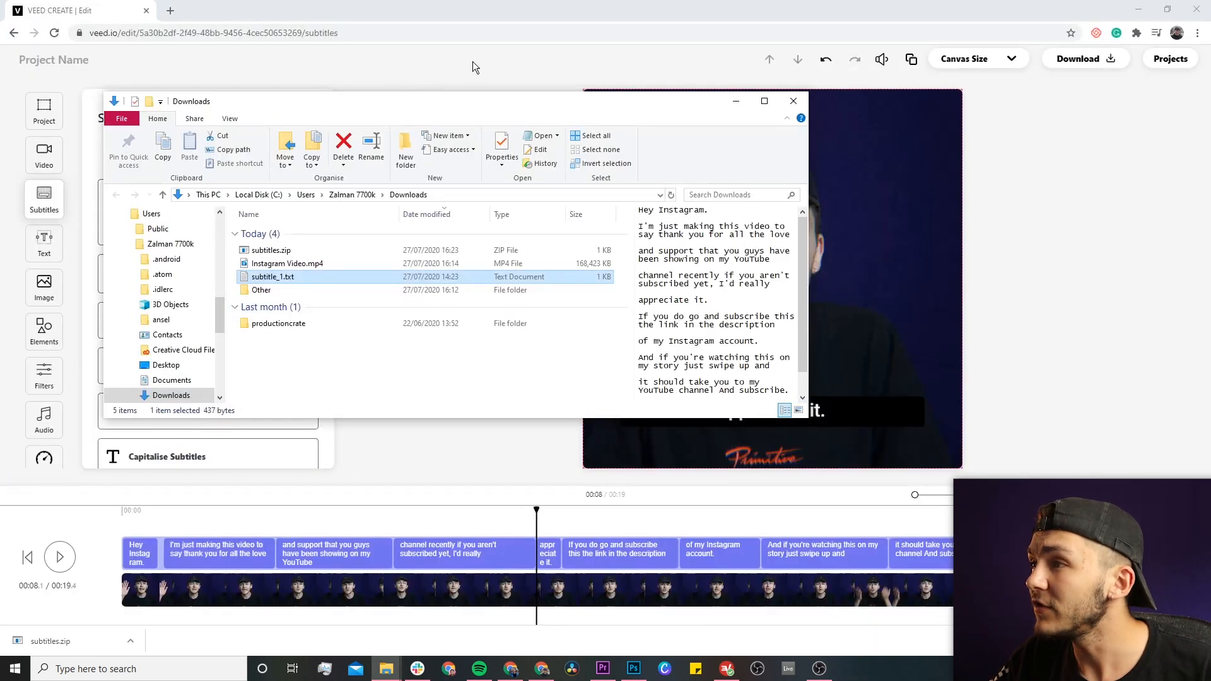
{"action": "left_click", "coordinate": [792, 100]}
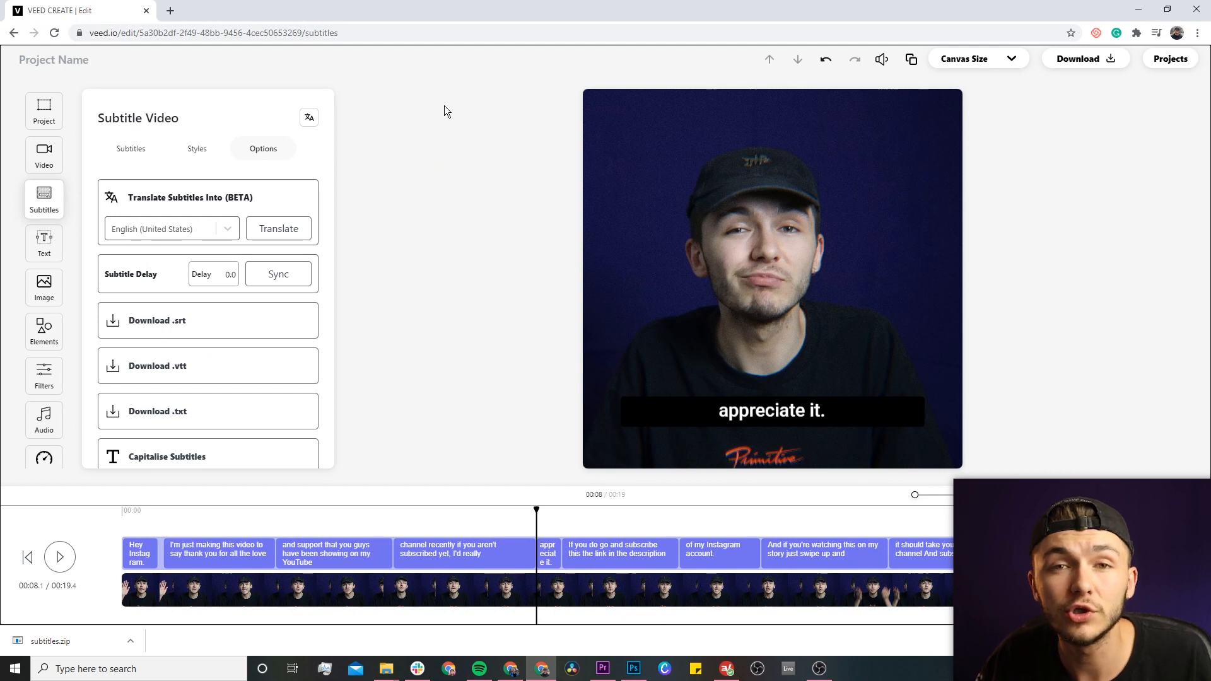
{"action": "mouse_move", "coordinate": [451, 170]}
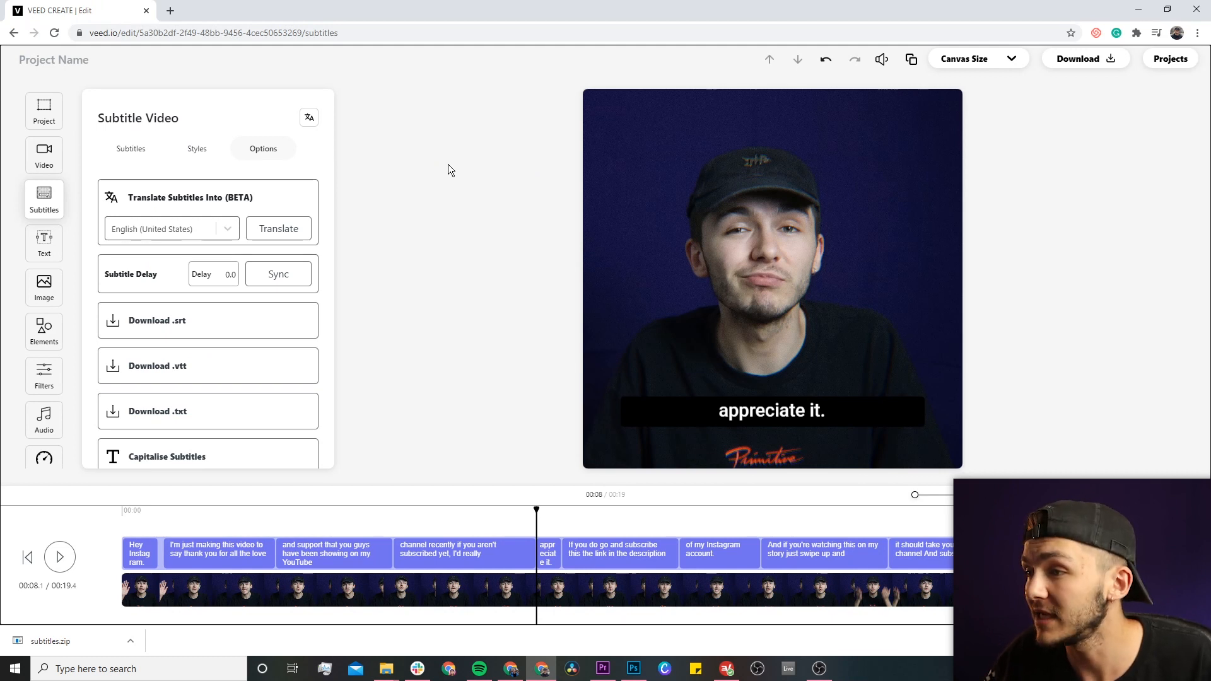
Download the subtitles as an .srt file, saved as subtitles (1).zip.
{"action": "scroll", "scroll_direction": "down", "scroll_amount": 3}
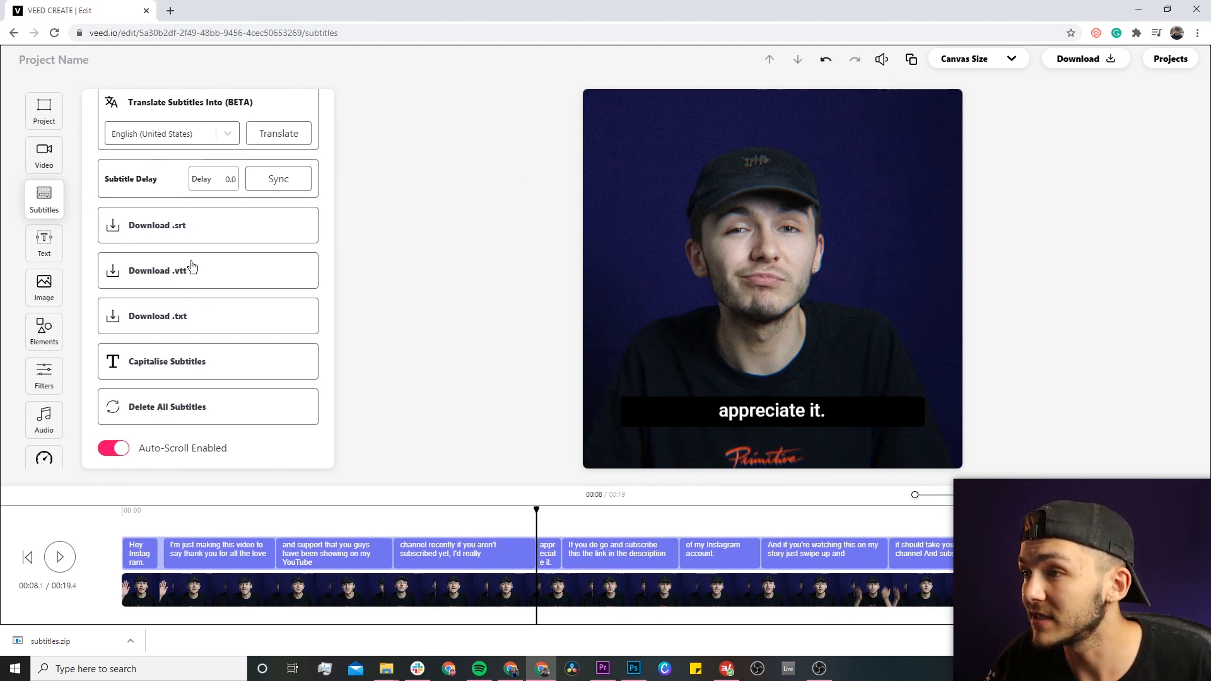
{"action": "left_click", "coordinate": [156, 224]}
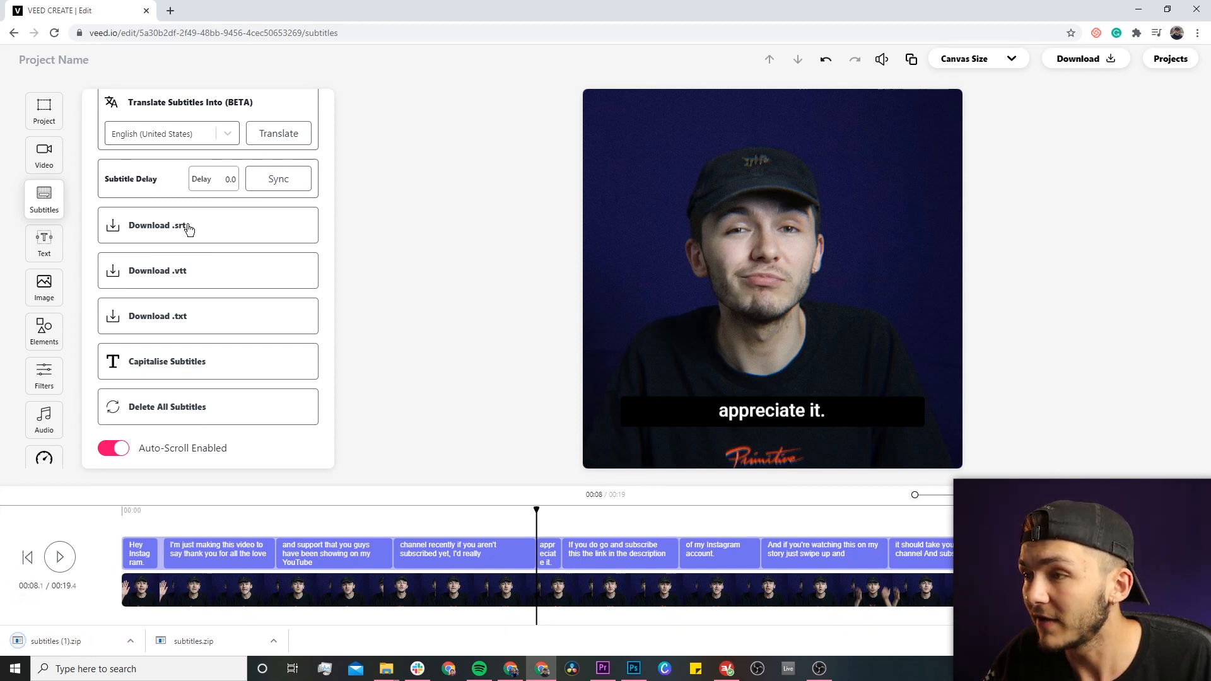
{"action": "mouse_move", "coordinate": [132, 628]}
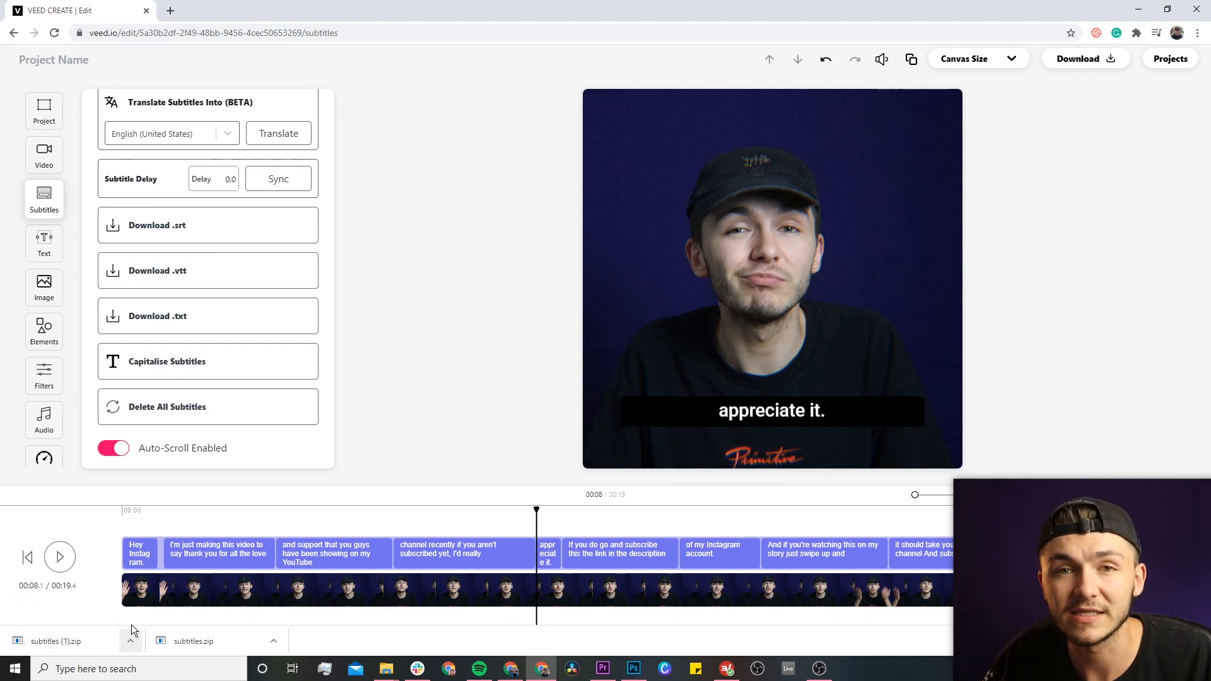